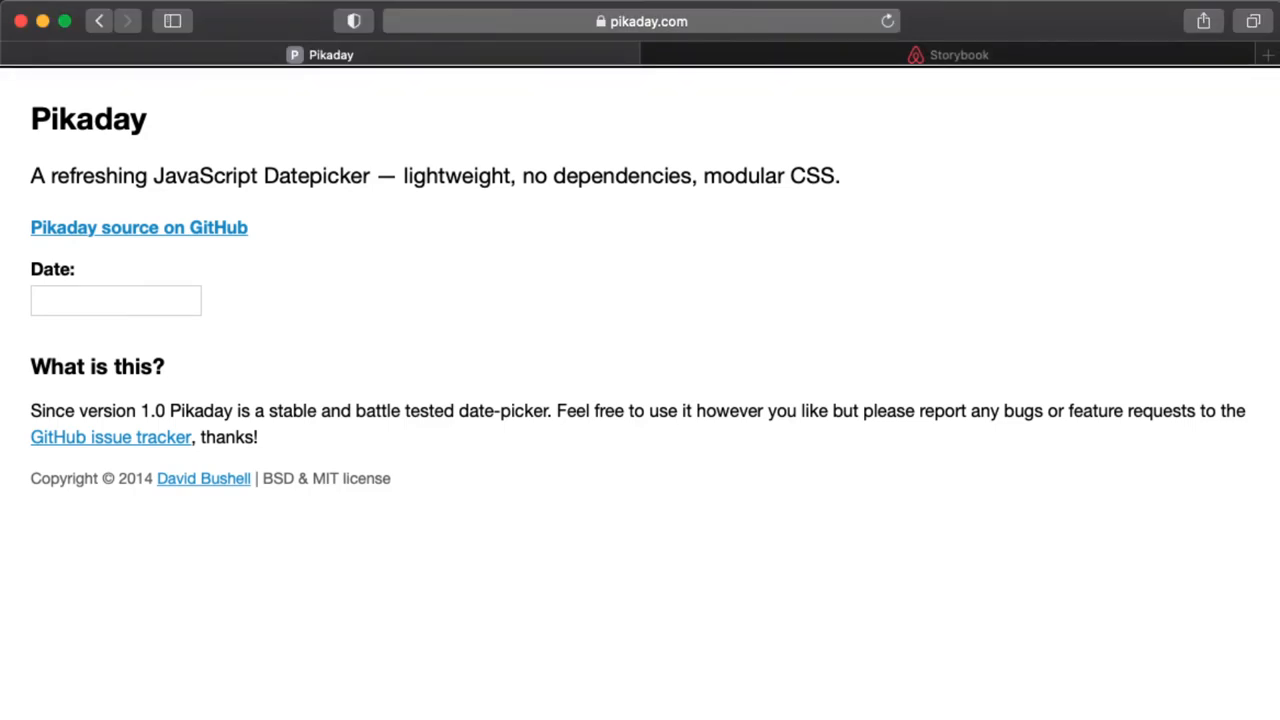
Focus the empty Pikaday Date input with VoiceOver on
click(115, 300)
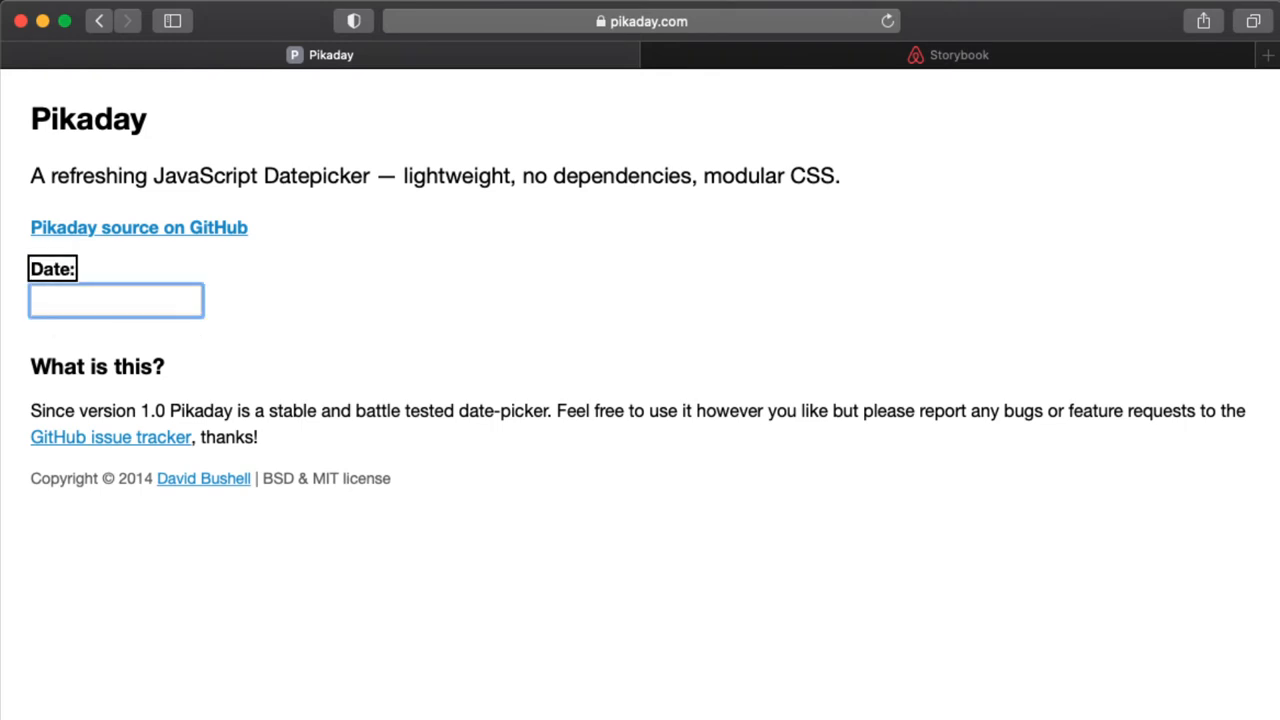
Pick Thu Nov 12 2020 from the Pikaday calendar
click(115, 301)
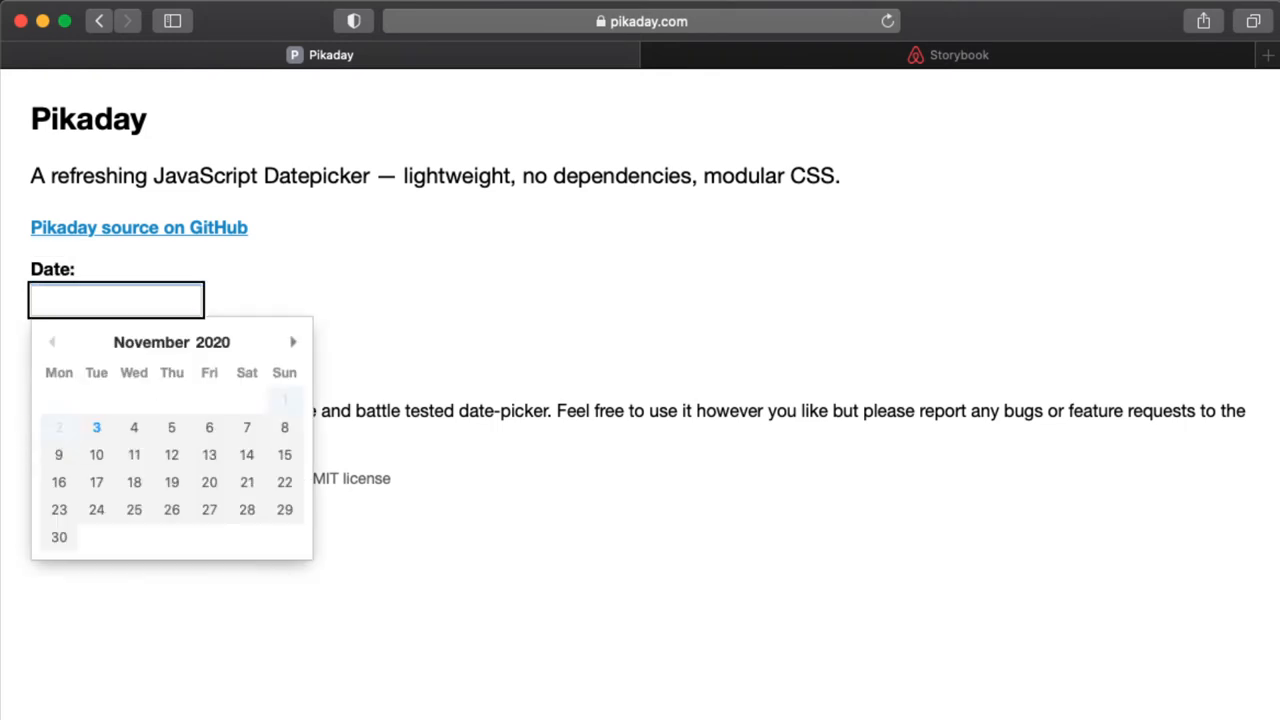
click(96, 482)
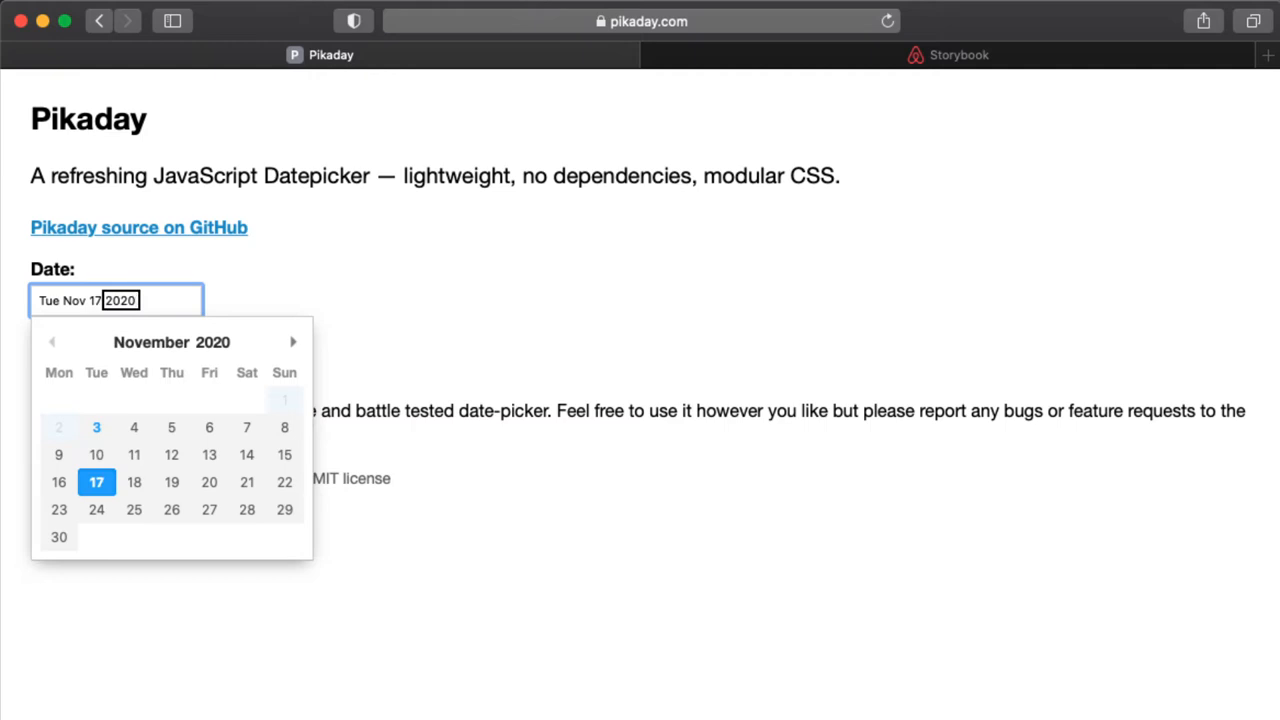
click(171, 482)
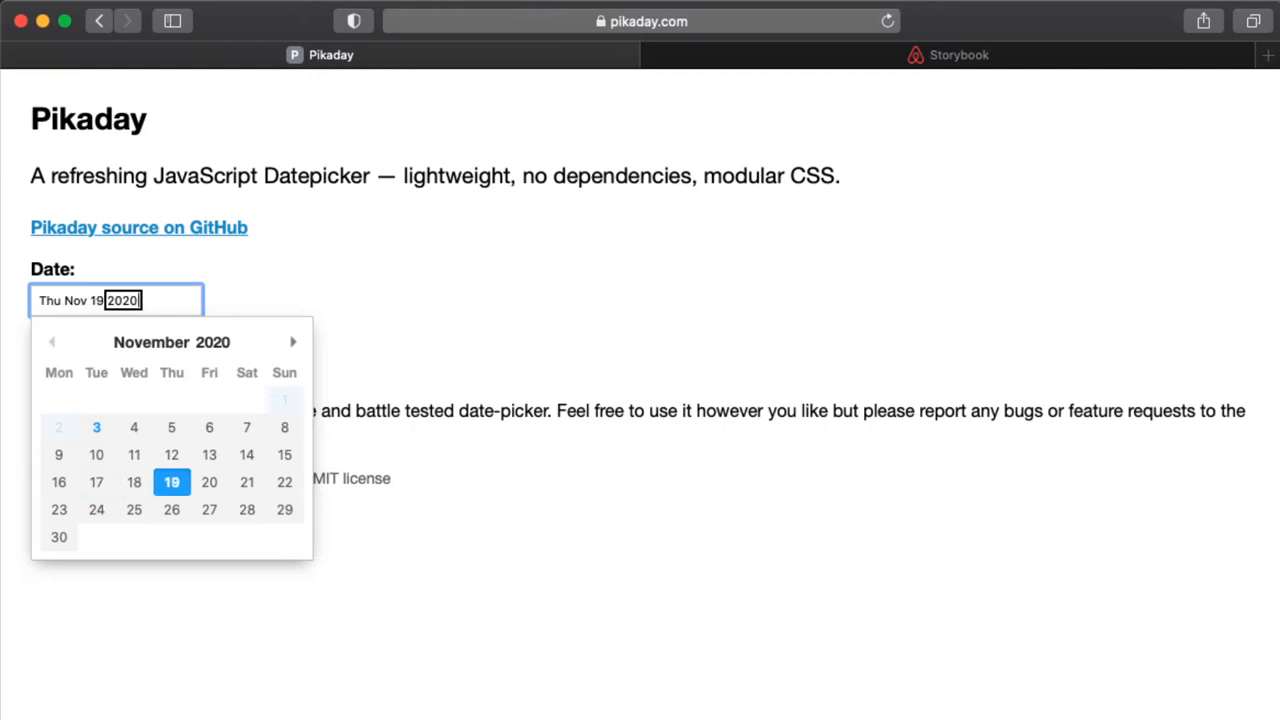
click(172, 455)
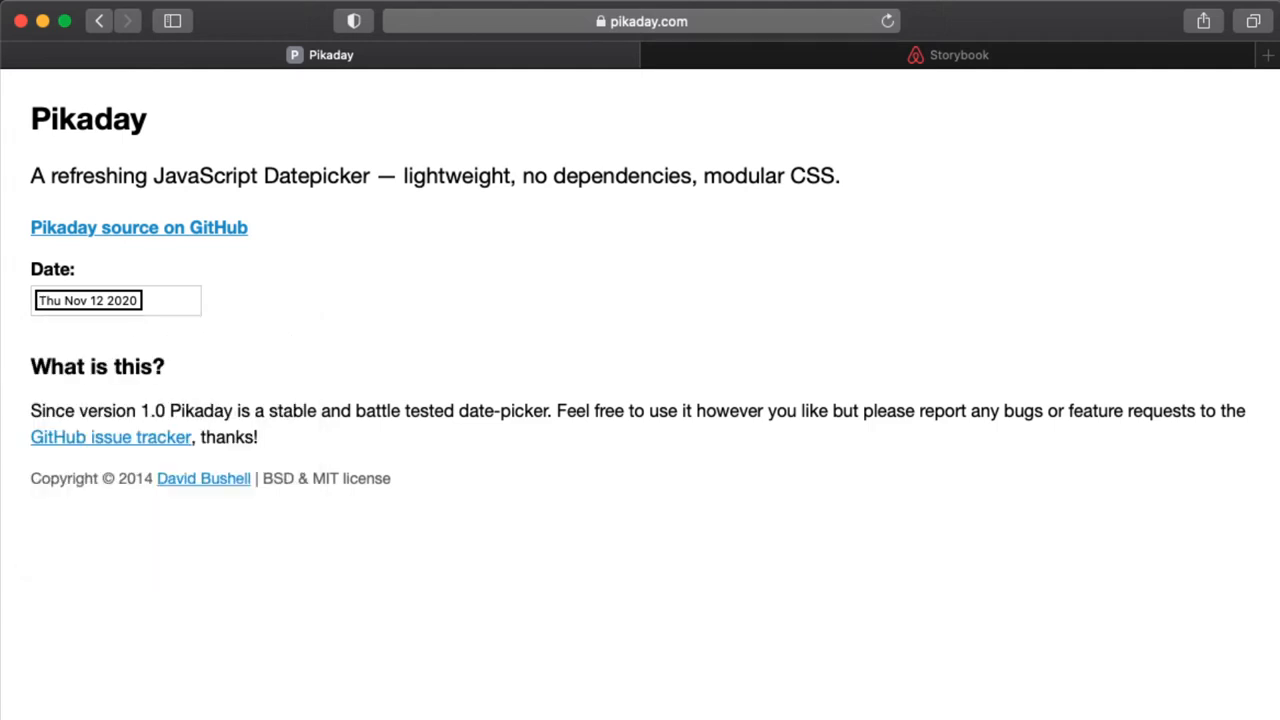
Switch to the Storybook react-dates example tab
click(952, 55)
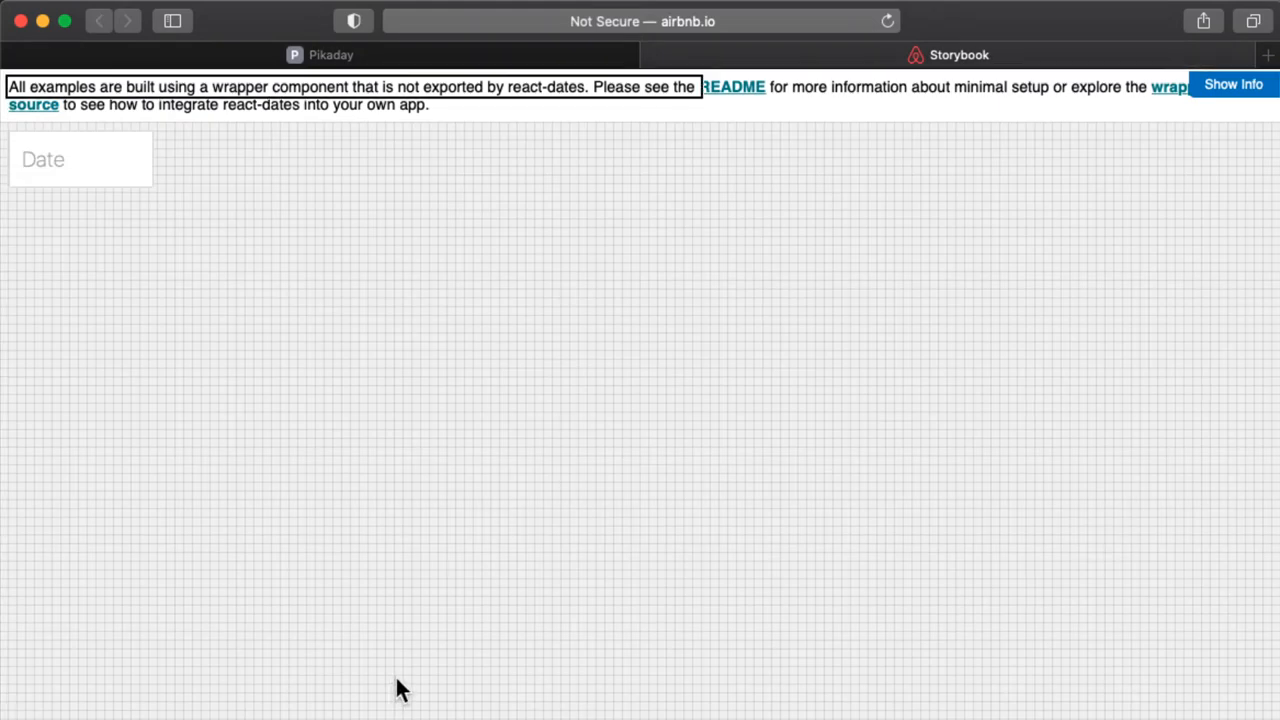
Focus the react-dates Date field and open its November–December 2020 calendar
click(80, 159)
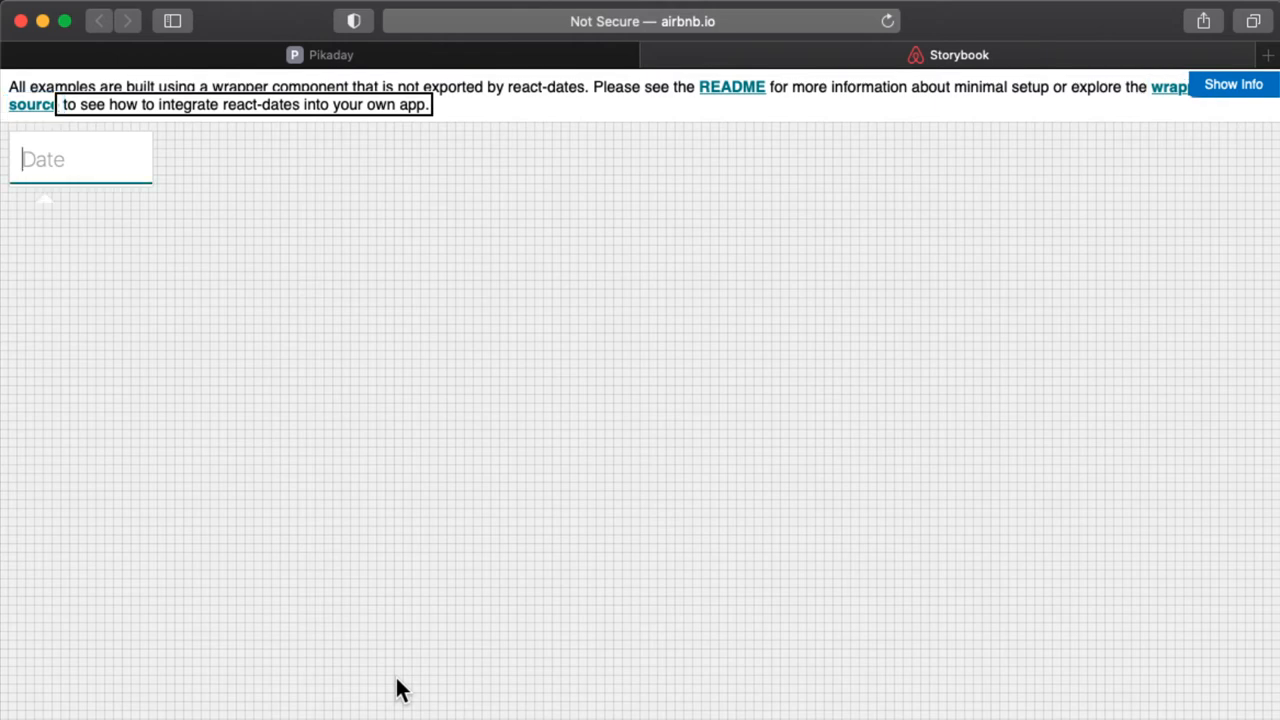
click(80, 158)
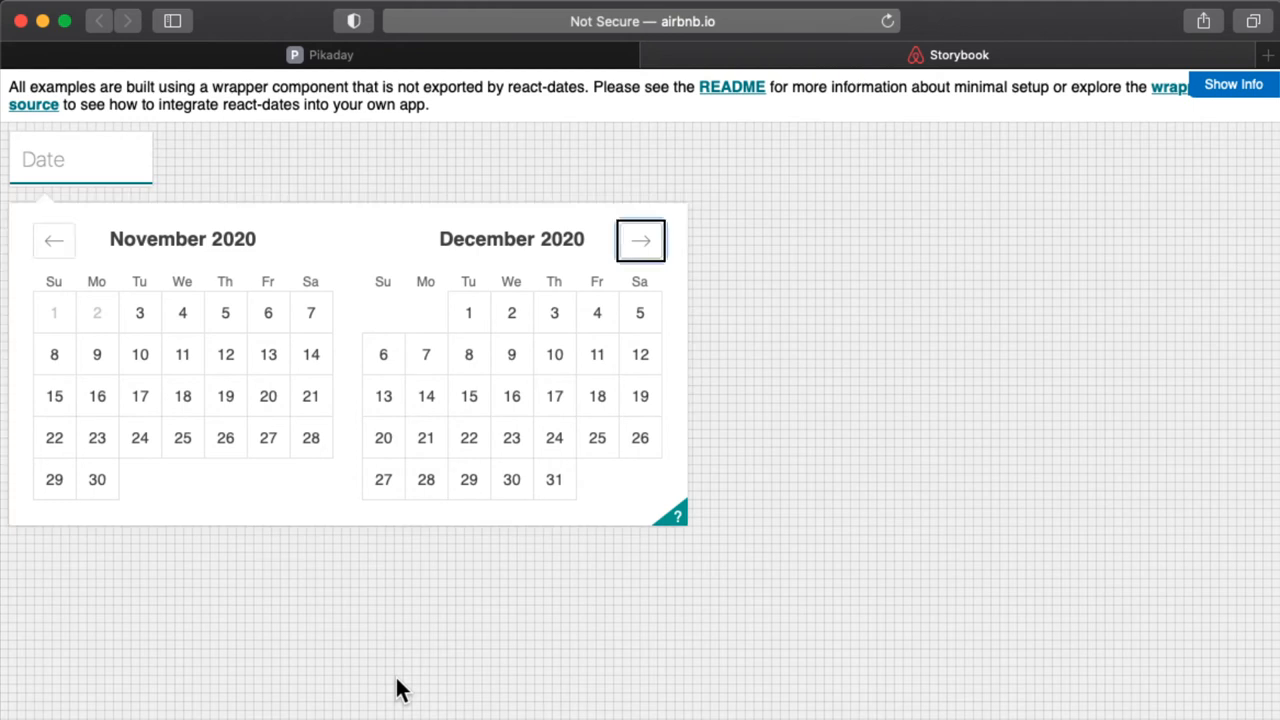
Advance the calendar to January 2021 and select 01/04/2021
click(640, 240)
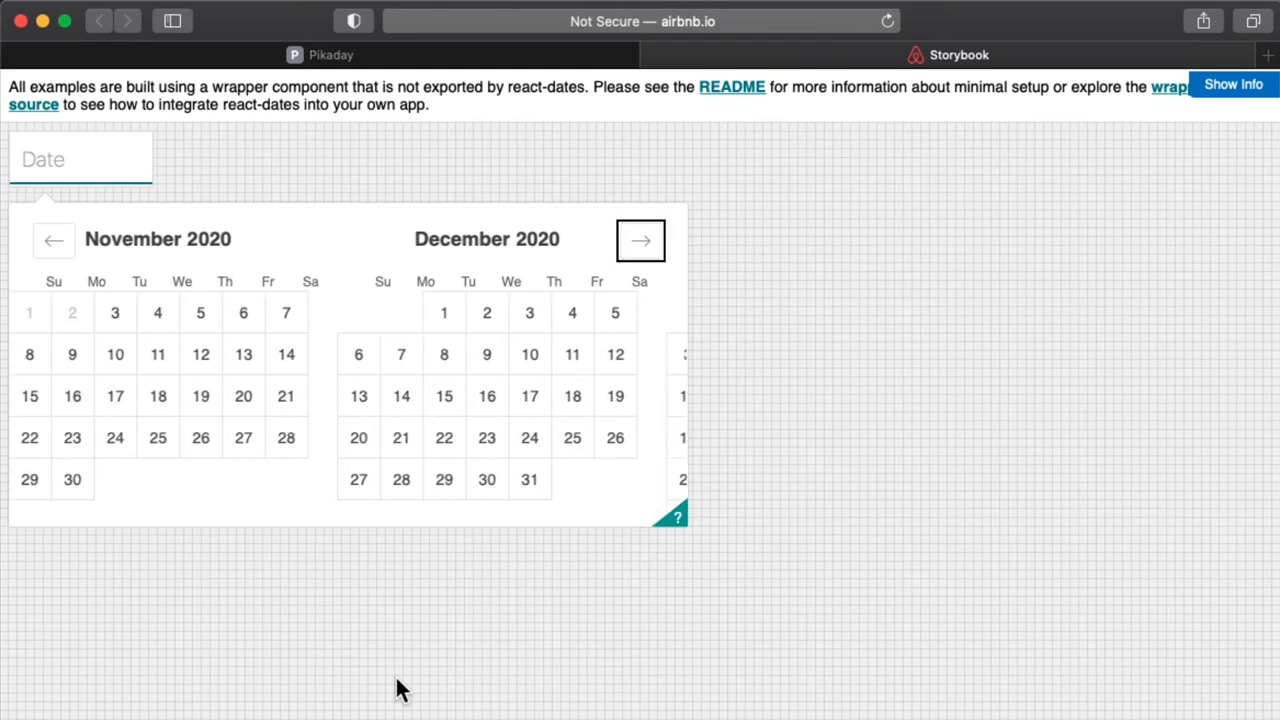
click(640, 240)
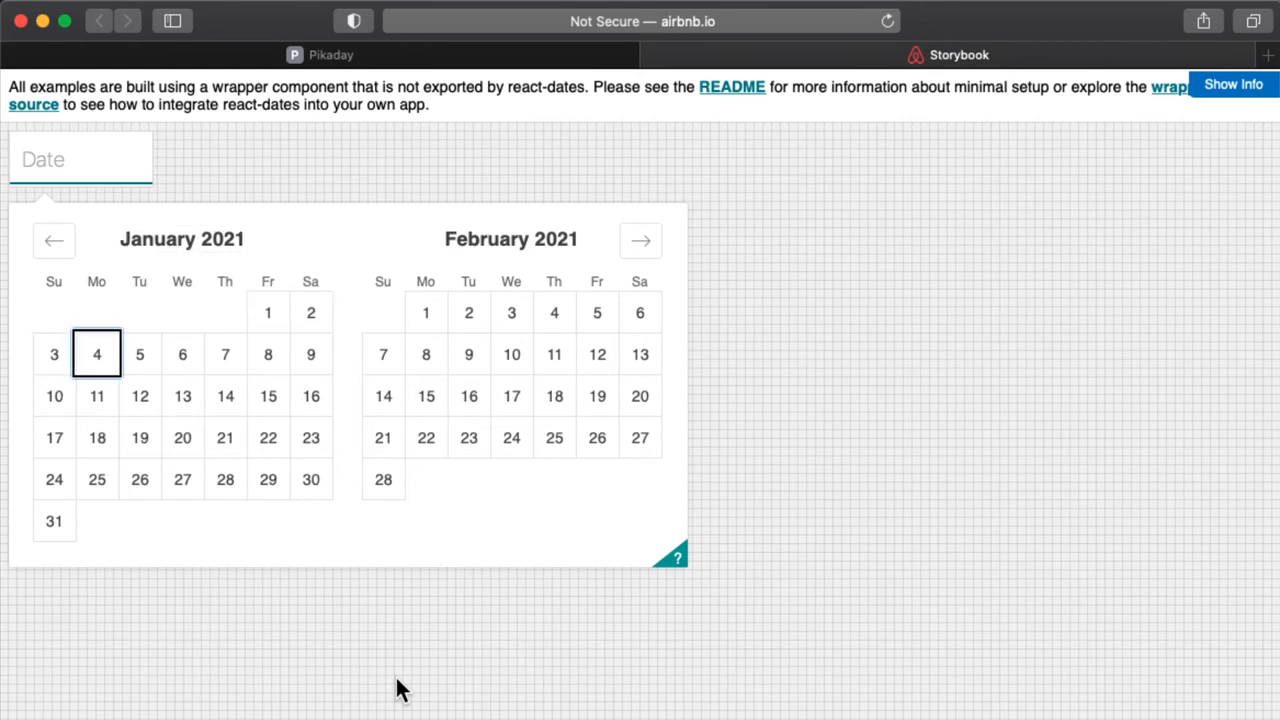
click(96, 354)
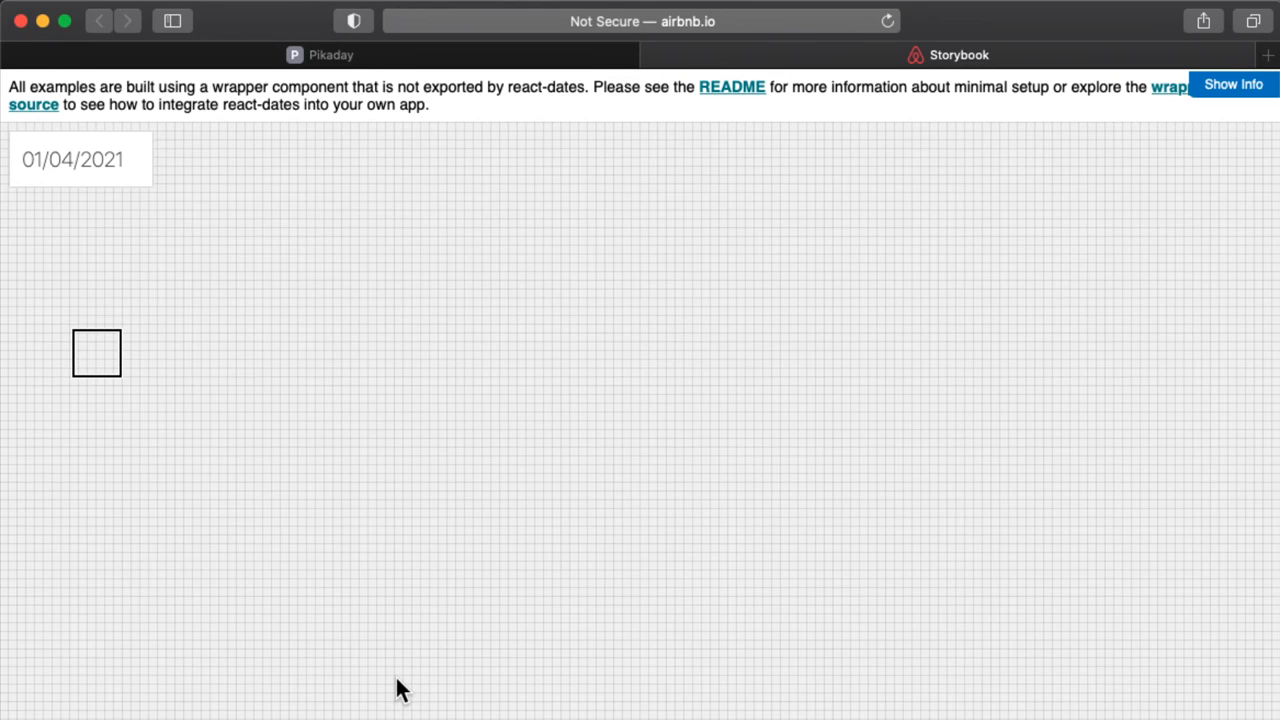
Reopen the calendar and change the date to 01/27/2021
click(73, 159)
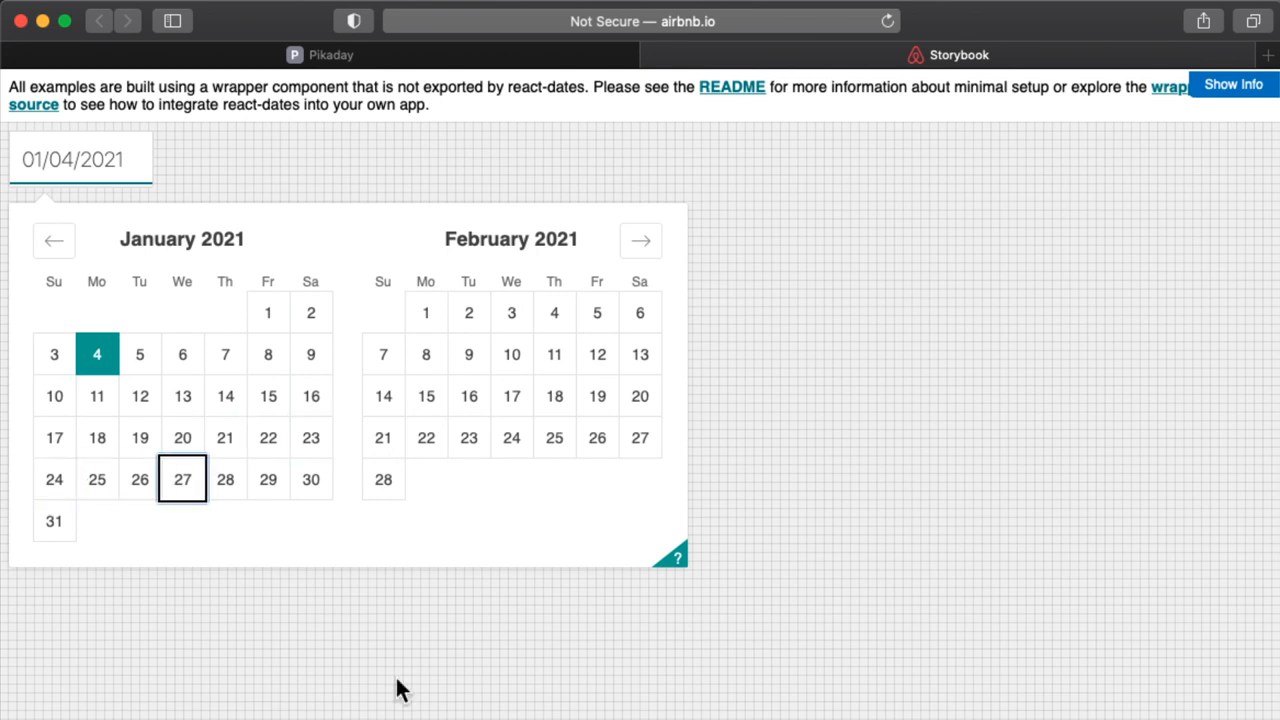
click(181, 477)
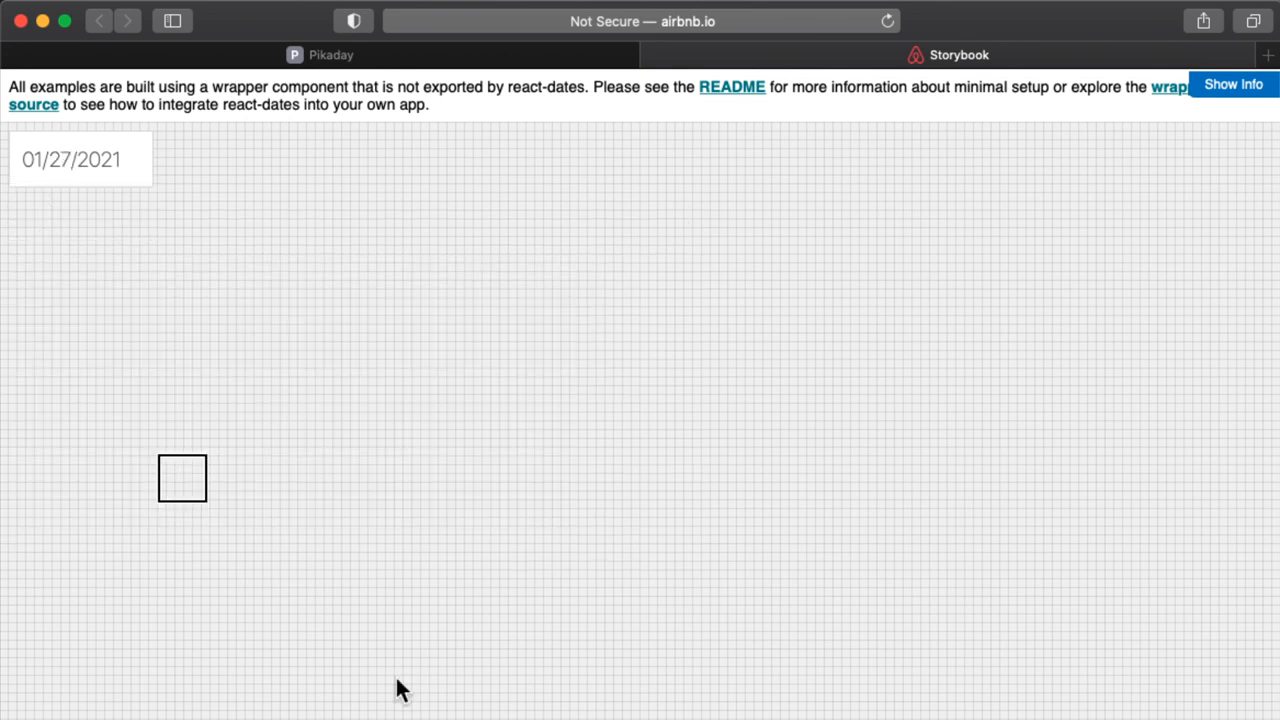